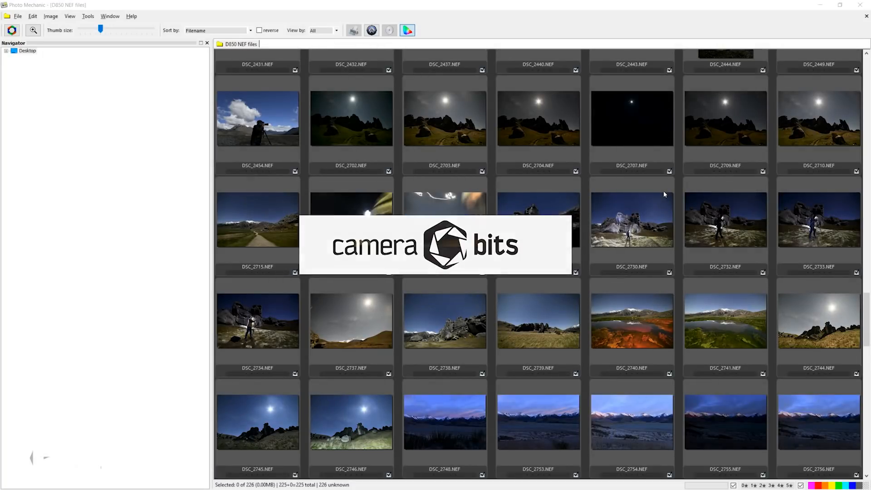
# Open the 'Camera Raw installer for Adobe Photoshop CC and CS6' result and scroll to its download links.
pyautogui.scroll(-3)
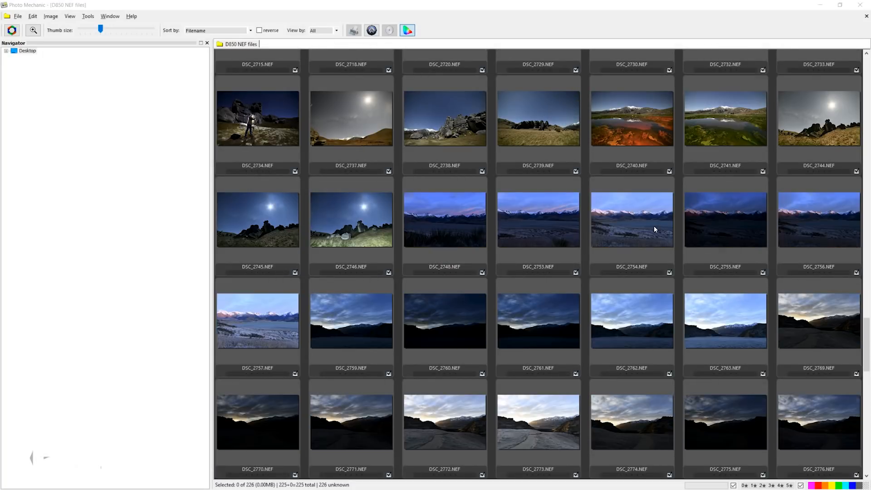
pyautogui.moveTo(724, 222)
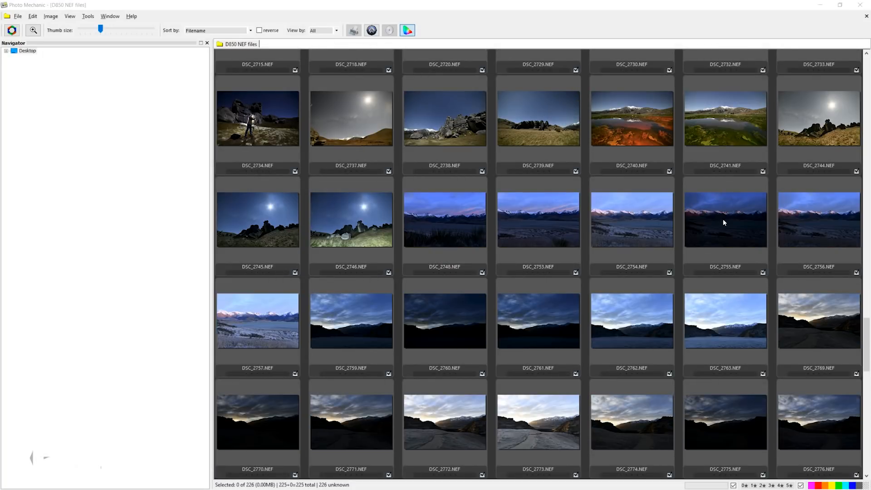
pyautogui.scroll(-3)
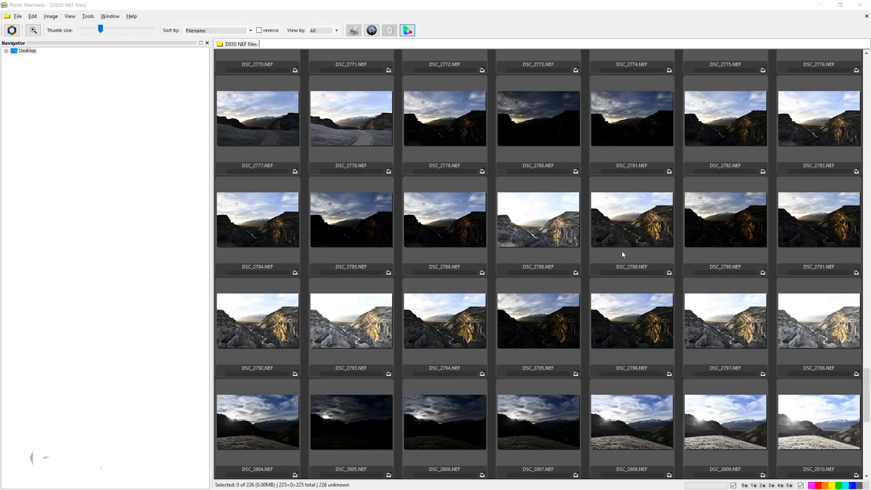
pyautogui.moveTo(689, 320)
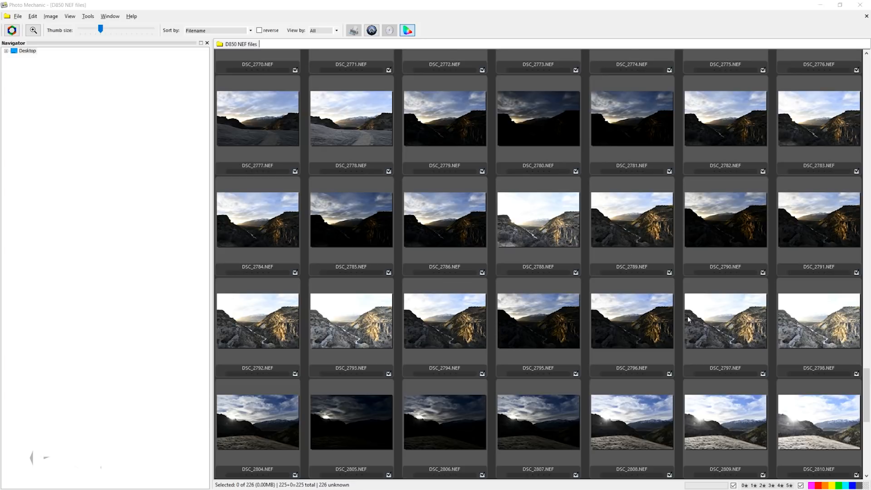
pyautogui.scroll(-3)
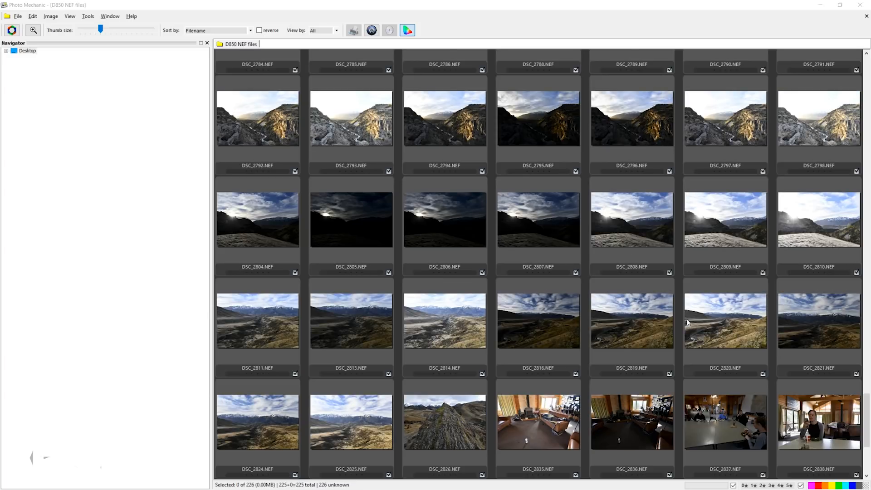
pyautogui.moveTo(670, 309)
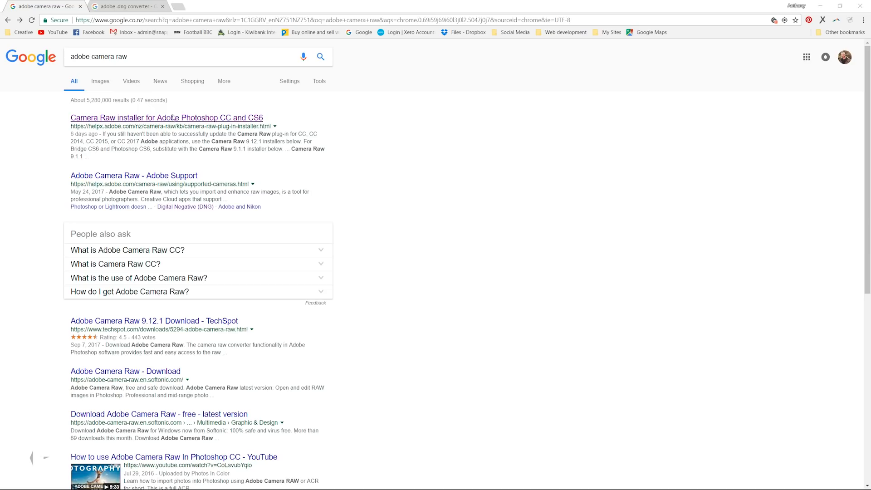
pyautogui.click(166, 117)
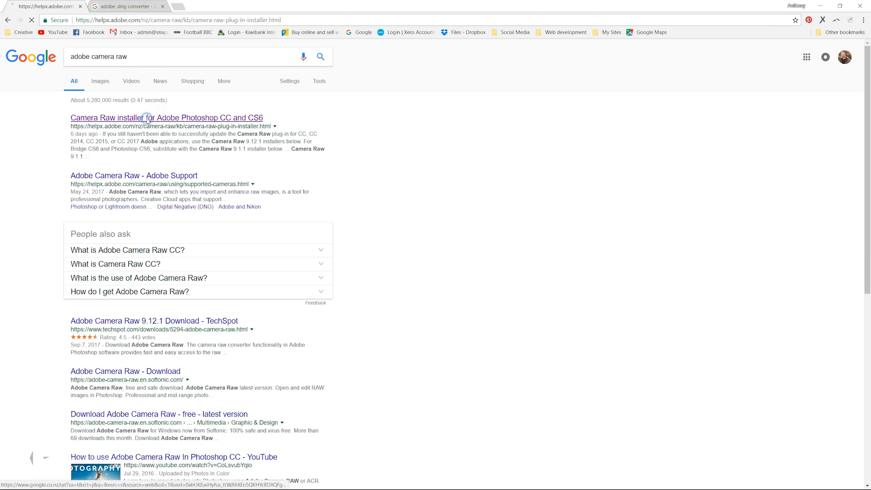
pyautogui.click(167, 117)
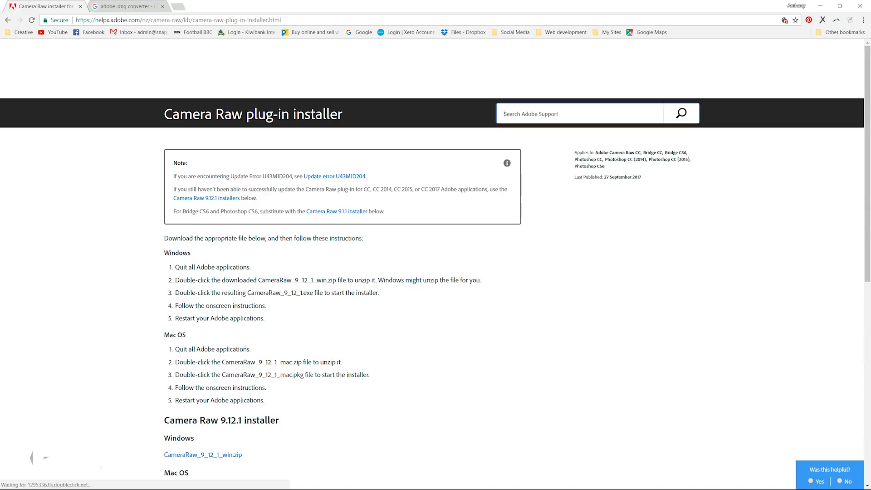
pyautogui.scroll(-3)
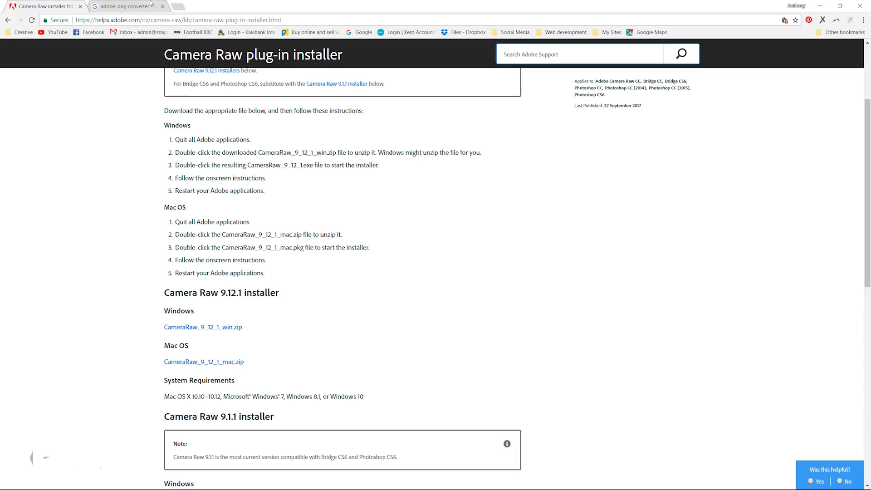
pyautogui.moveTo(368, 234)
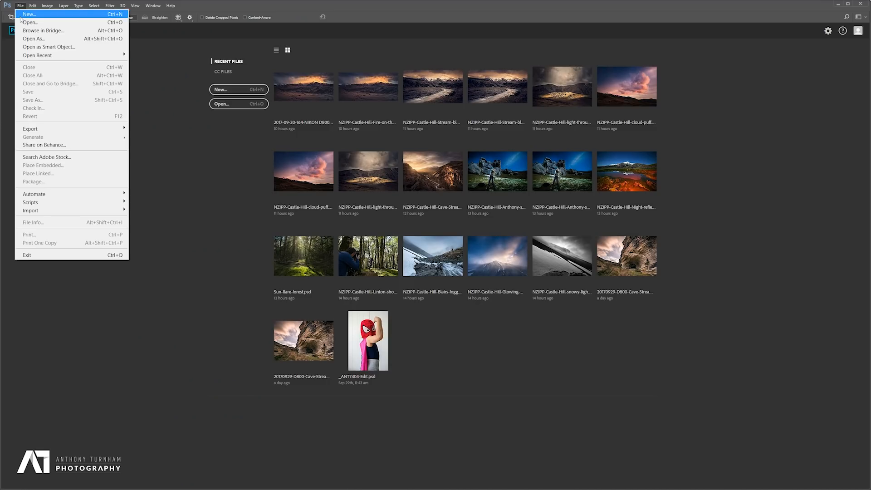
# Open DSC_2740.NEF through Camera Raw 9.12.1 into Photoshop with Open Object.
pyautogui.click(30, 23)
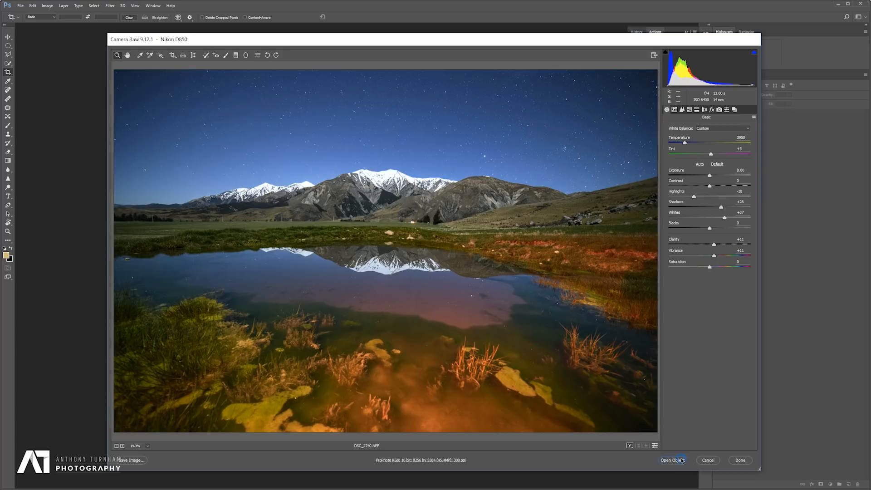
pyautogui.click(672, 460)
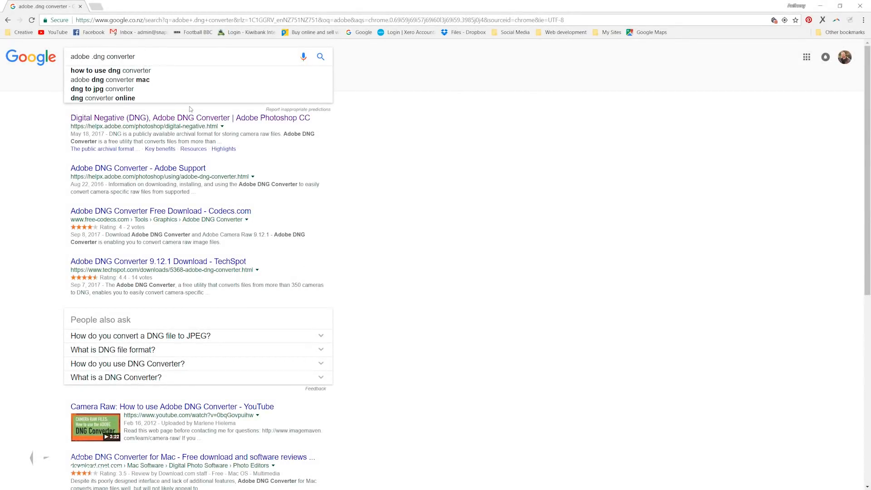
# From the Digital Negative (DNG) page, download Adobe DNG Converter 9.12.1 for Windows.
pyautogui.click(188, 117)
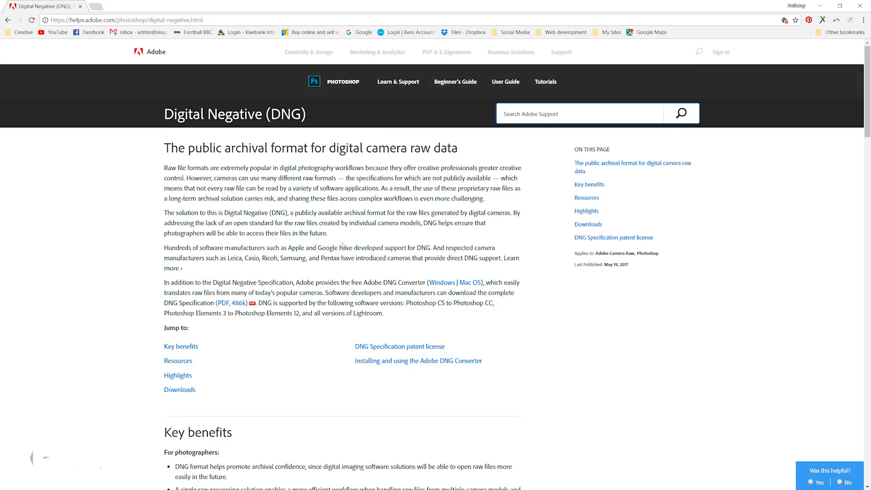
pyautogui.scroll(-3)
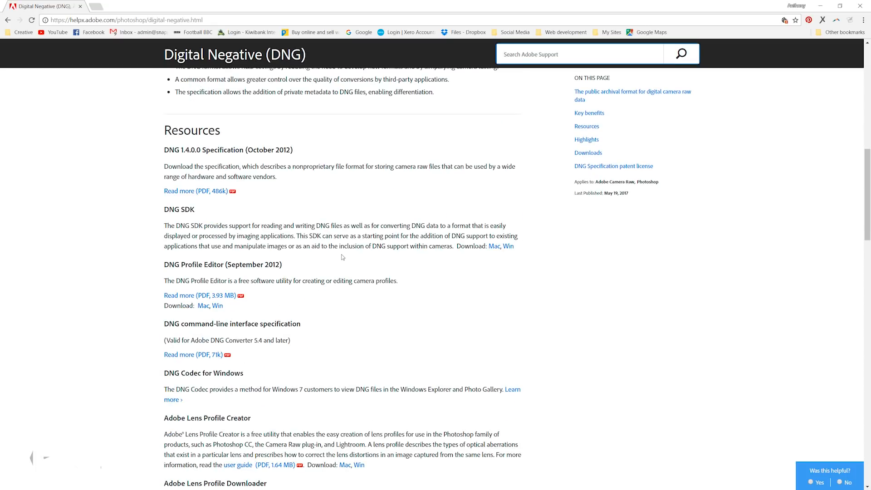
pyautogui.scroll(-3)
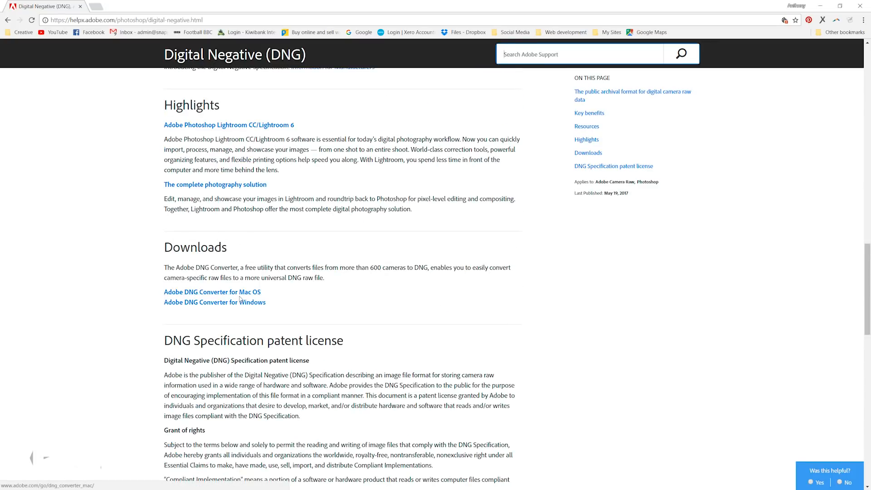
pyautogui.click(214, 302)
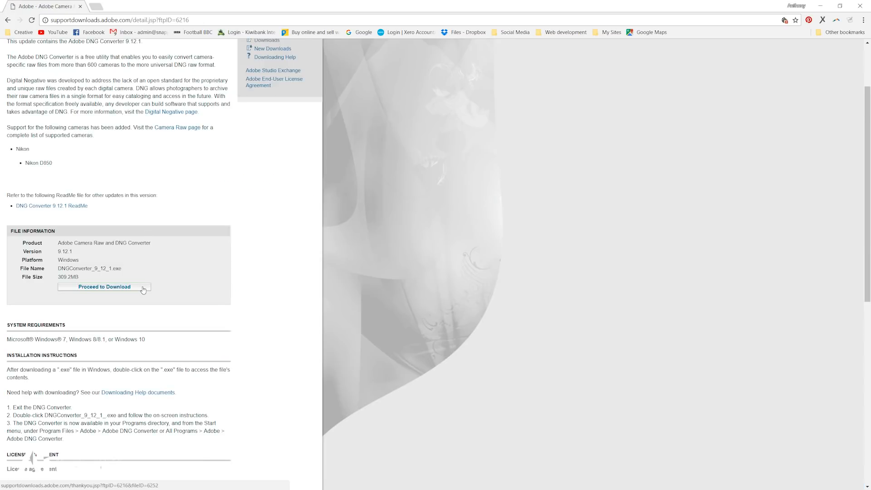
pyautogui.click(104, 287)
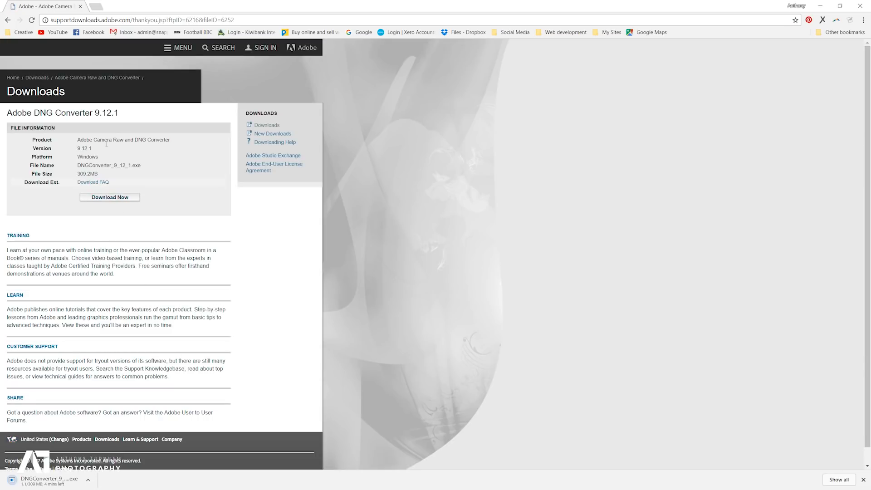
pyautogui.moveTo(234, 349)
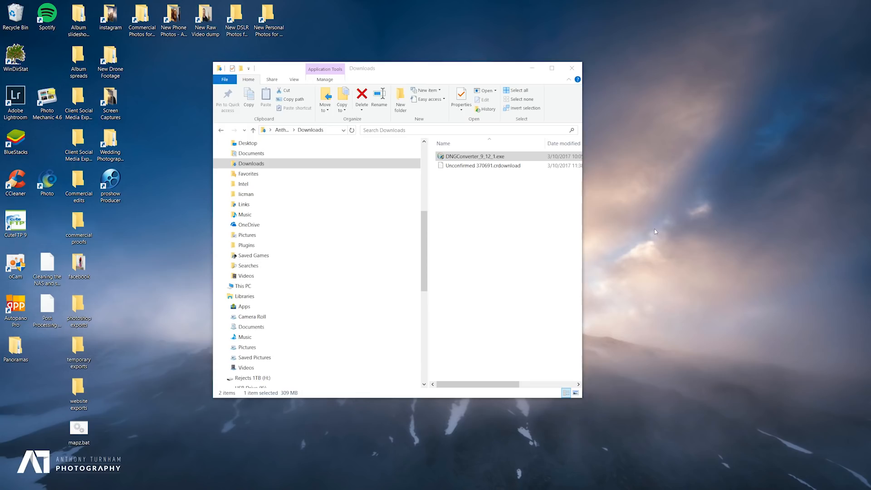
pyautogui.moveTo(598, 225)
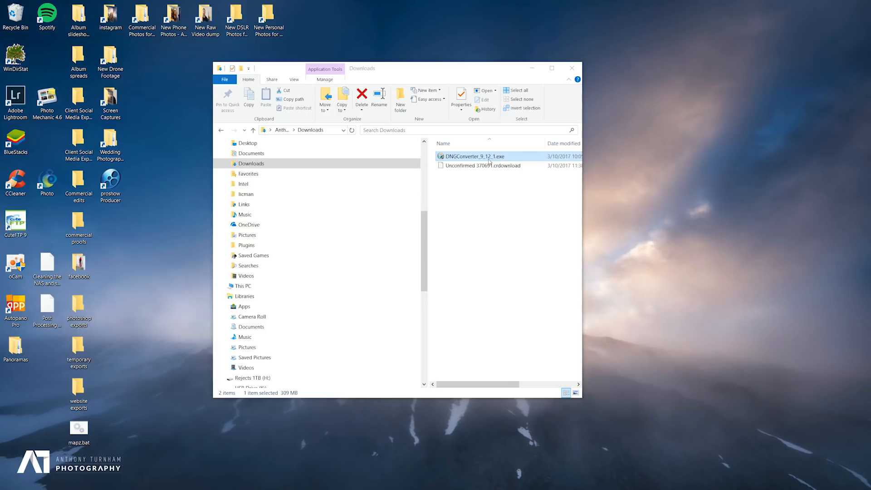
pyautogui.moveTo(491, 160)
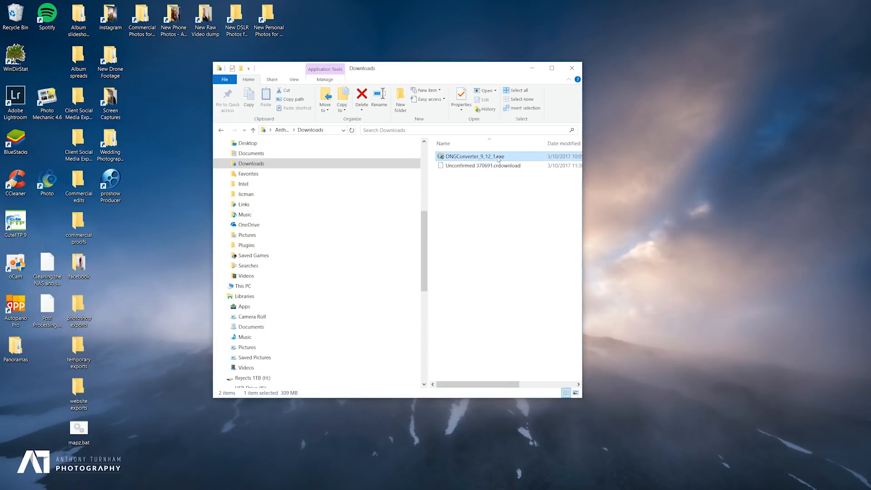
pyautogui.moveTo(473, 156)
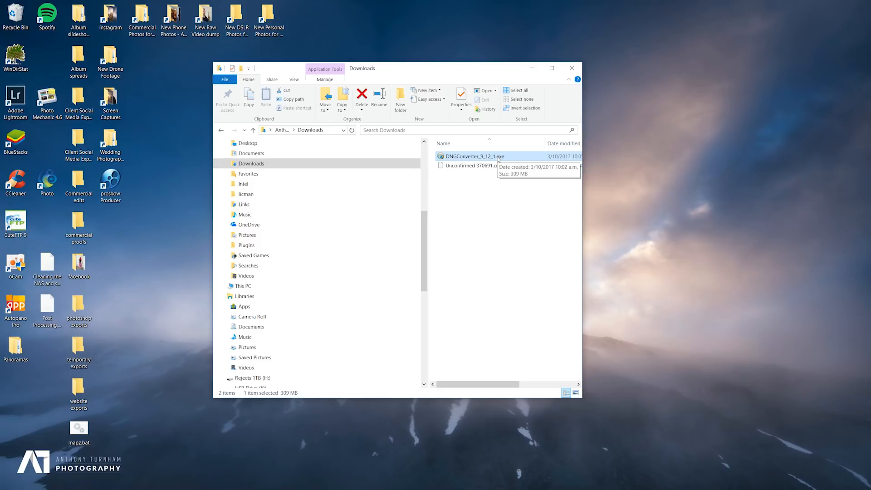
# Move the DNG Converter window higher and set D850 NEF files as the source folder.
pyautogui.doubleClick(472, 156)
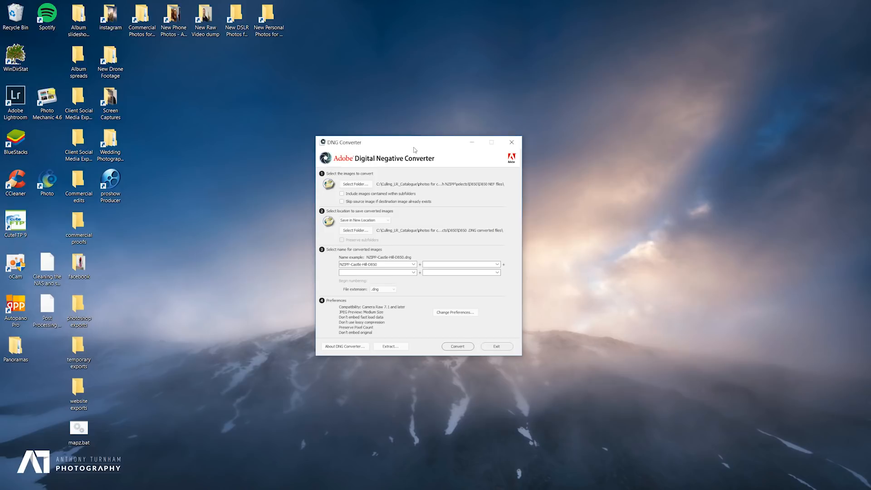
pyautogui.moveTo(414, 142); pyautogui.dragTo(410, 87)
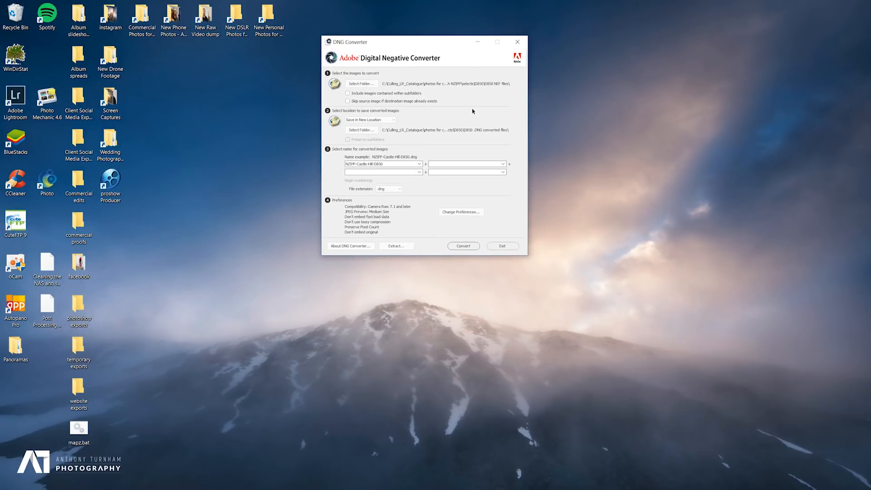
pyautogui.moveTo(342, 88)
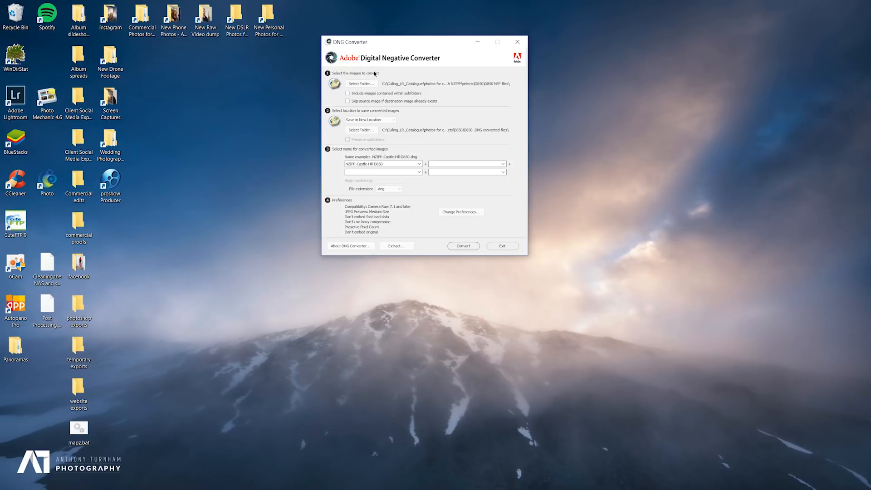
pyautogui.click(361, 83)
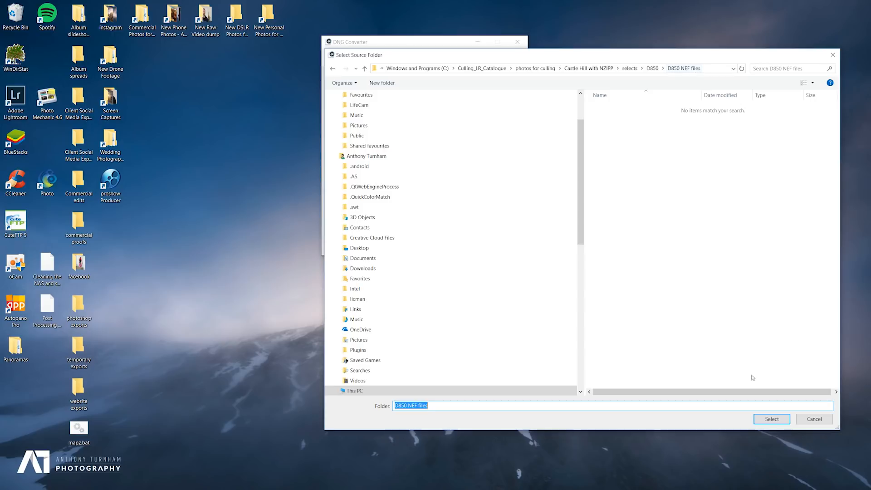
pyautogui.click(772, 418)
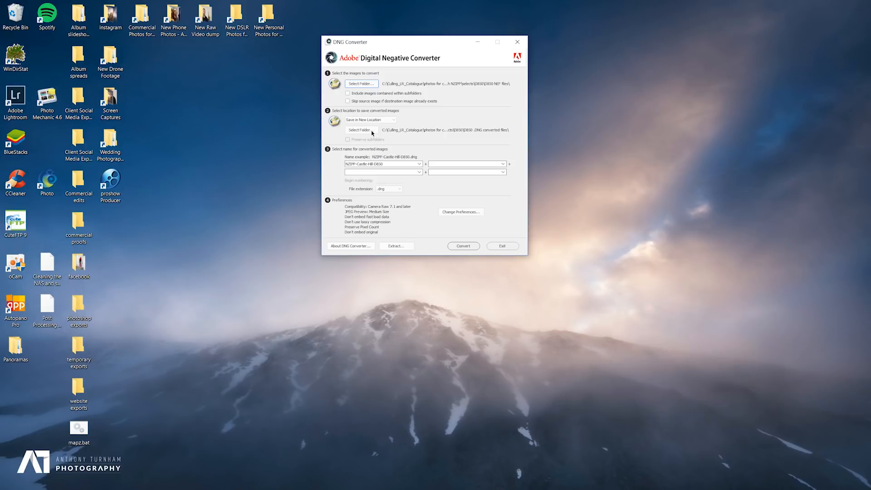
# Set 'D850 .DNG converted files' as the destination and start the conversion.
pyautogui.click(360, 129)
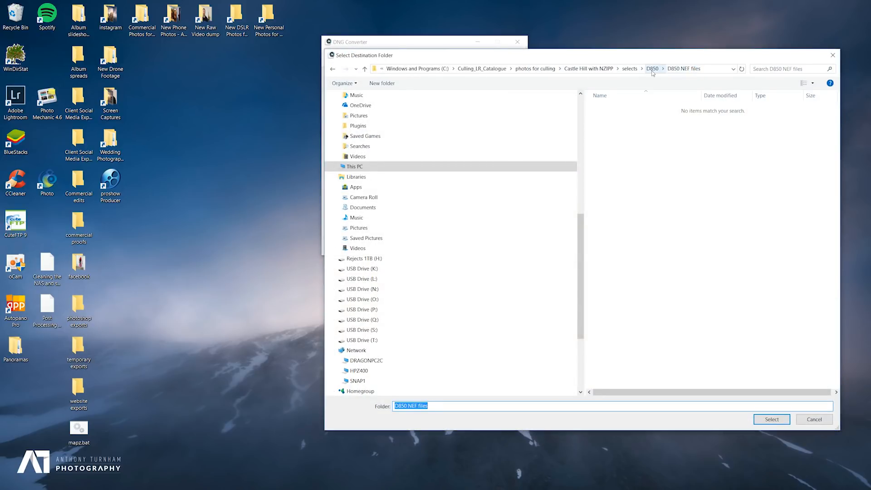
pyautogui.write('D850 .DNG converted files')
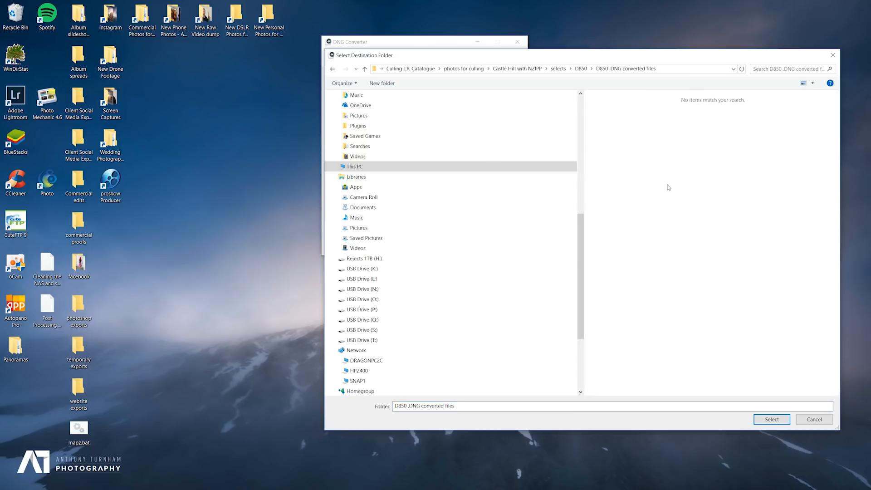
pyautogui.click(771, 419)
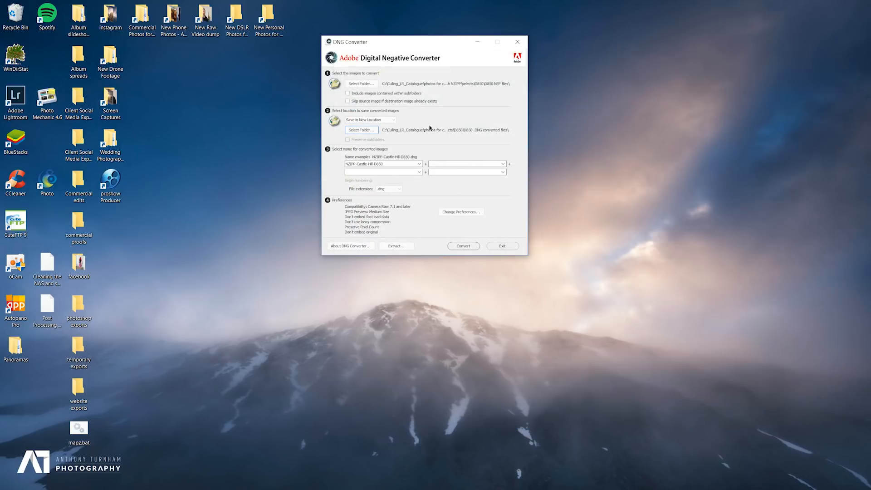
pyautogui.click(383, 163)
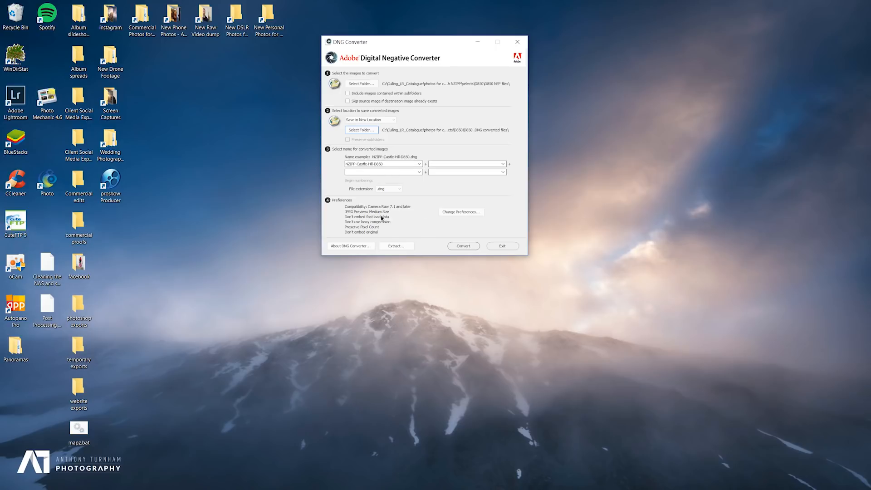
pyautogui.click(462, 246)
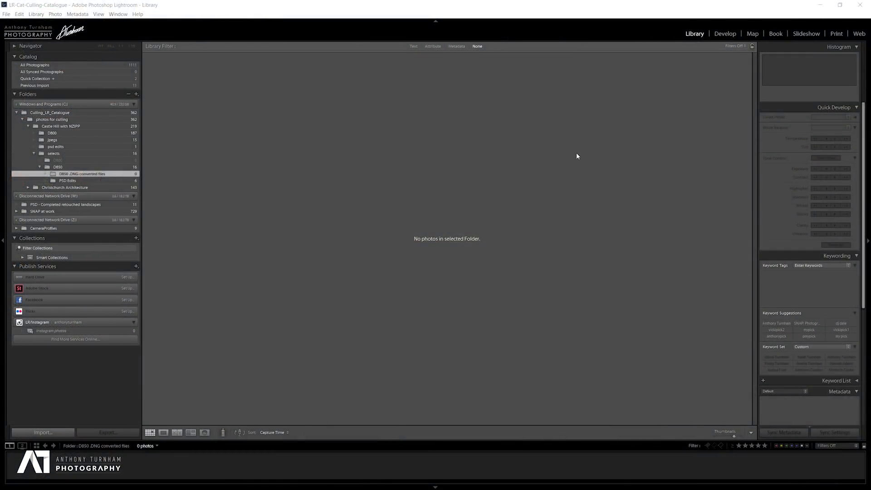
pyautogui.moveTo(68, 394)
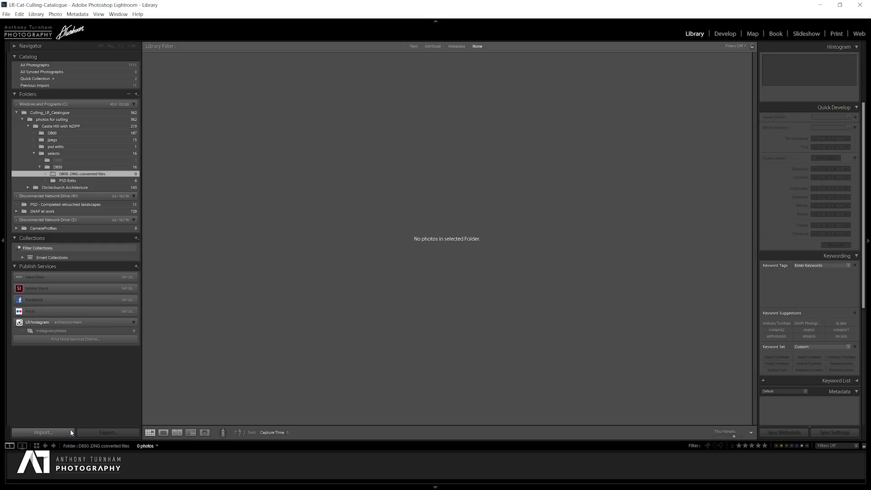
# Import the 178 DNGs from C: > selects > D850 > D850 .DNG converted files.
pyautogui.click(43, 432)
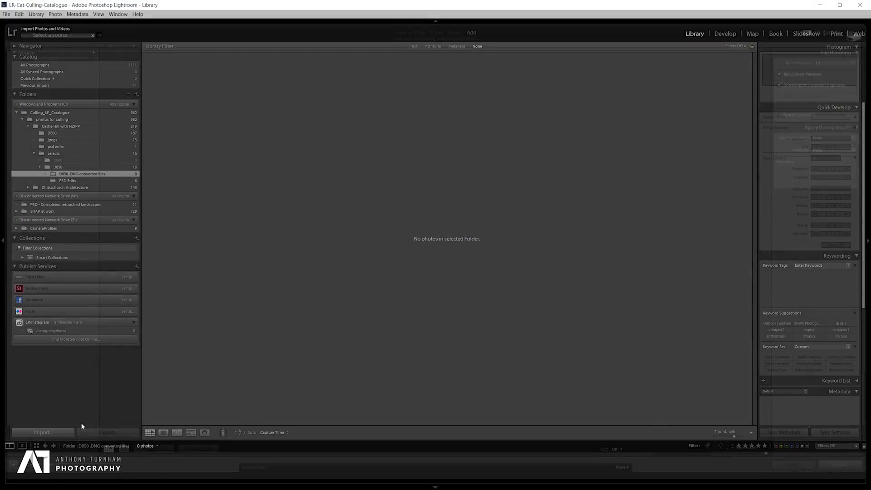
pyautogui.click(42, 432)
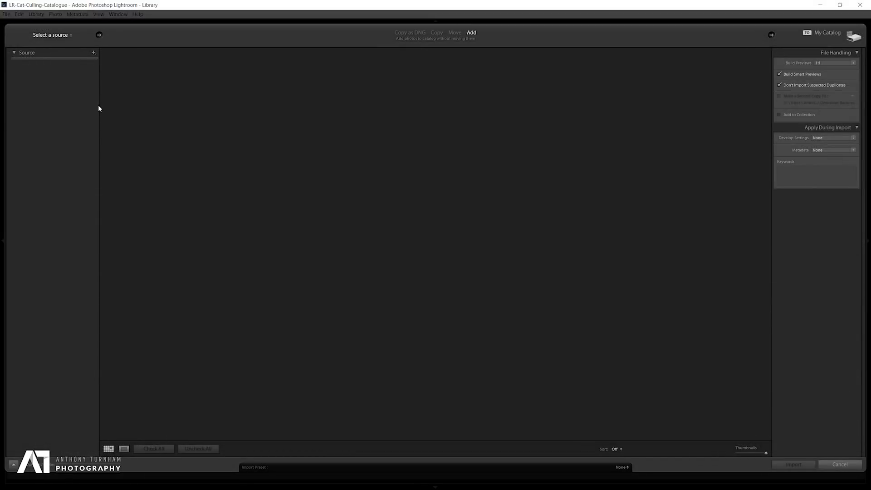
pyautogui.click(21, 80)
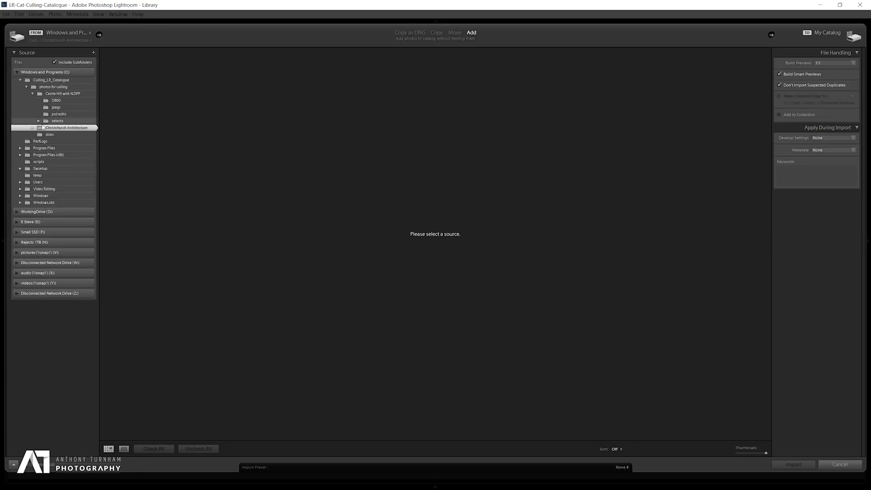
pyautogui.click(57, 121)
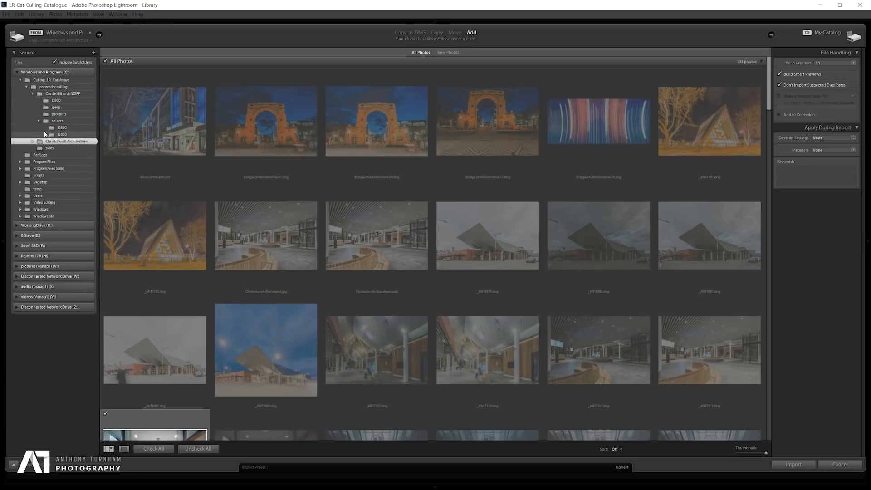
pyautogui.click(54, 135)
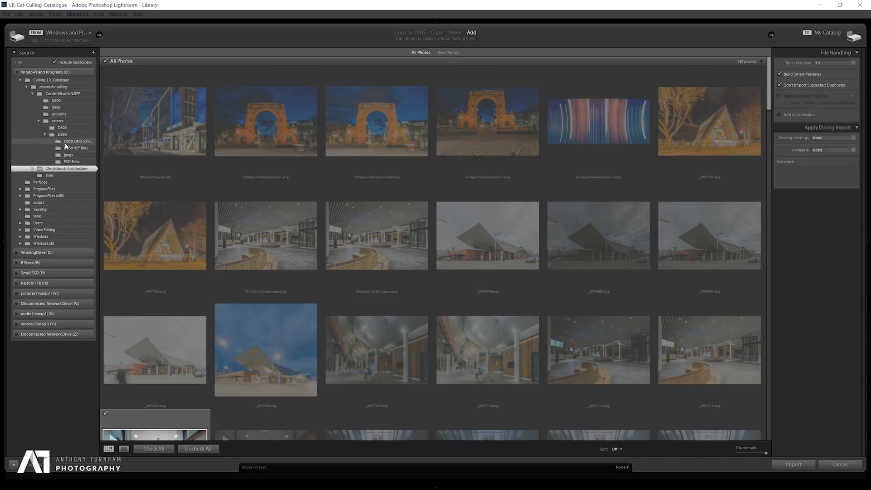
pyautogui.click(77, 140)
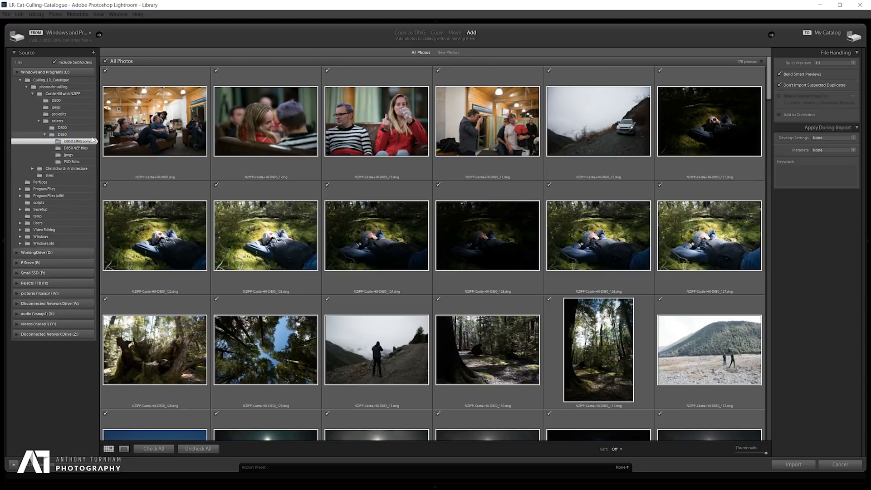
pyautogui.scroll(-3)
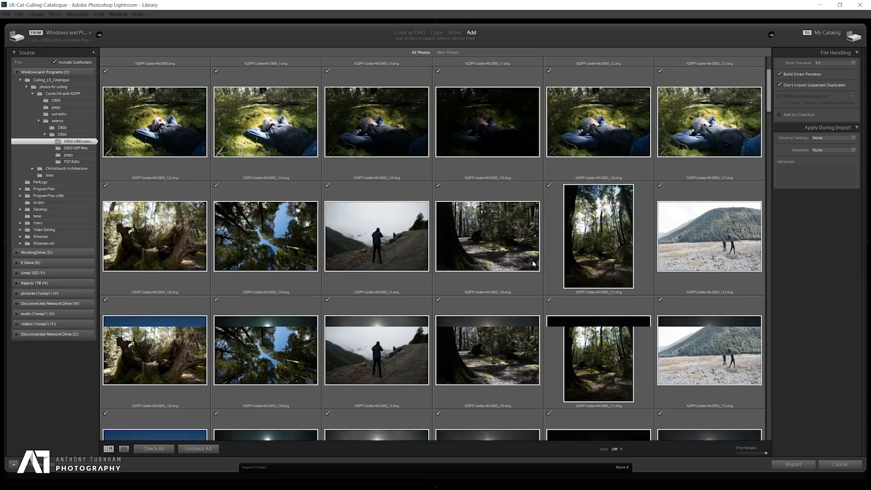
pyautogui.click(792, 464)
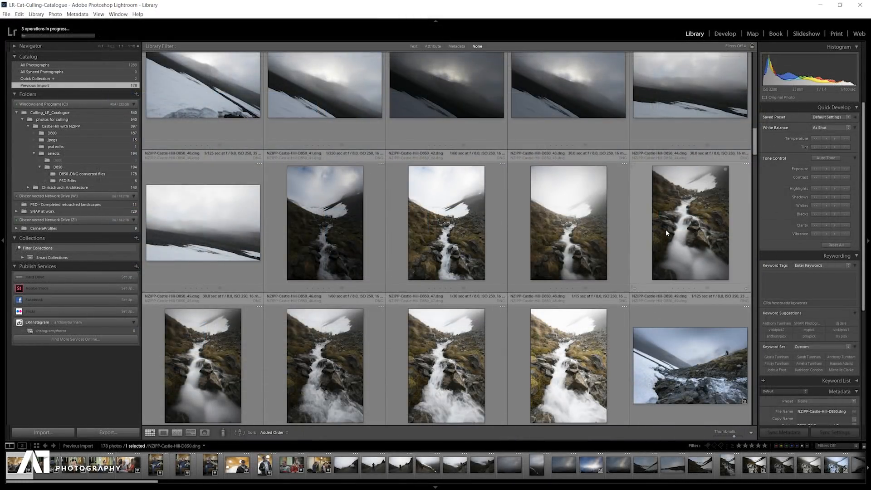
pyautogui.moveTo(666, 233)
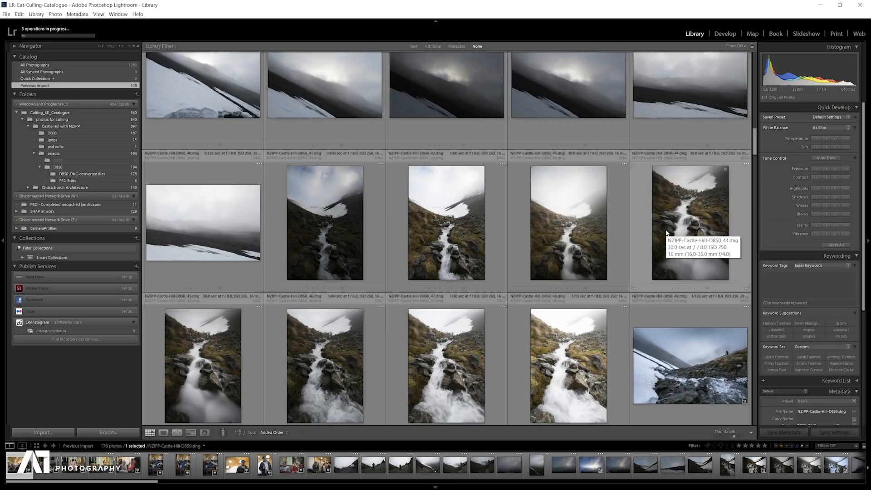
# Open NZIPP-Castle-Hill-D850_49.dng in the Develop module.
pyautogui.click(725, 34)
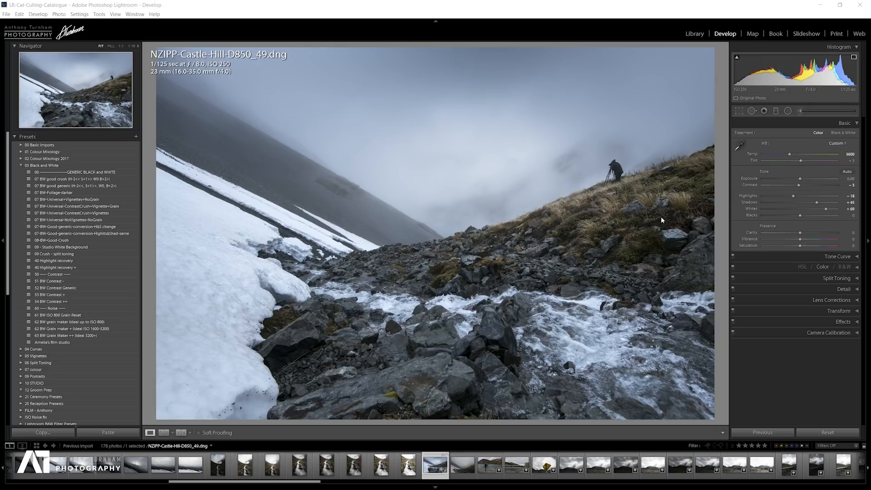
pyautogui.moveTo(444, 213)
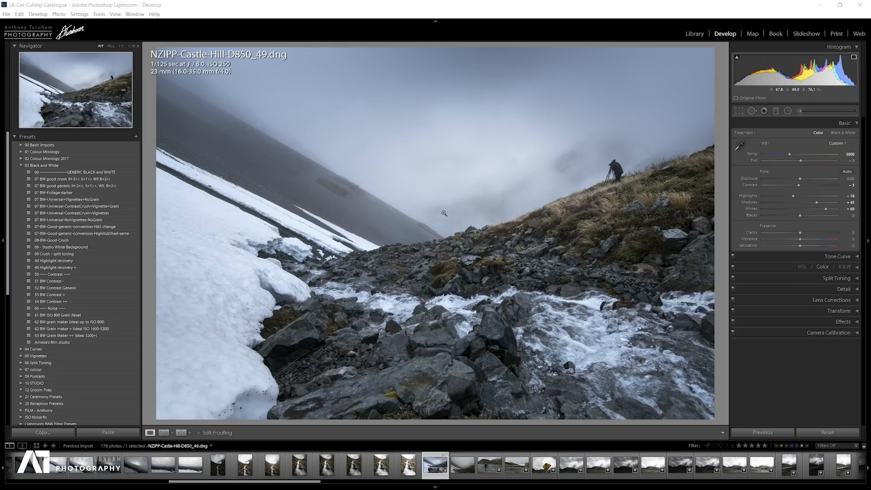